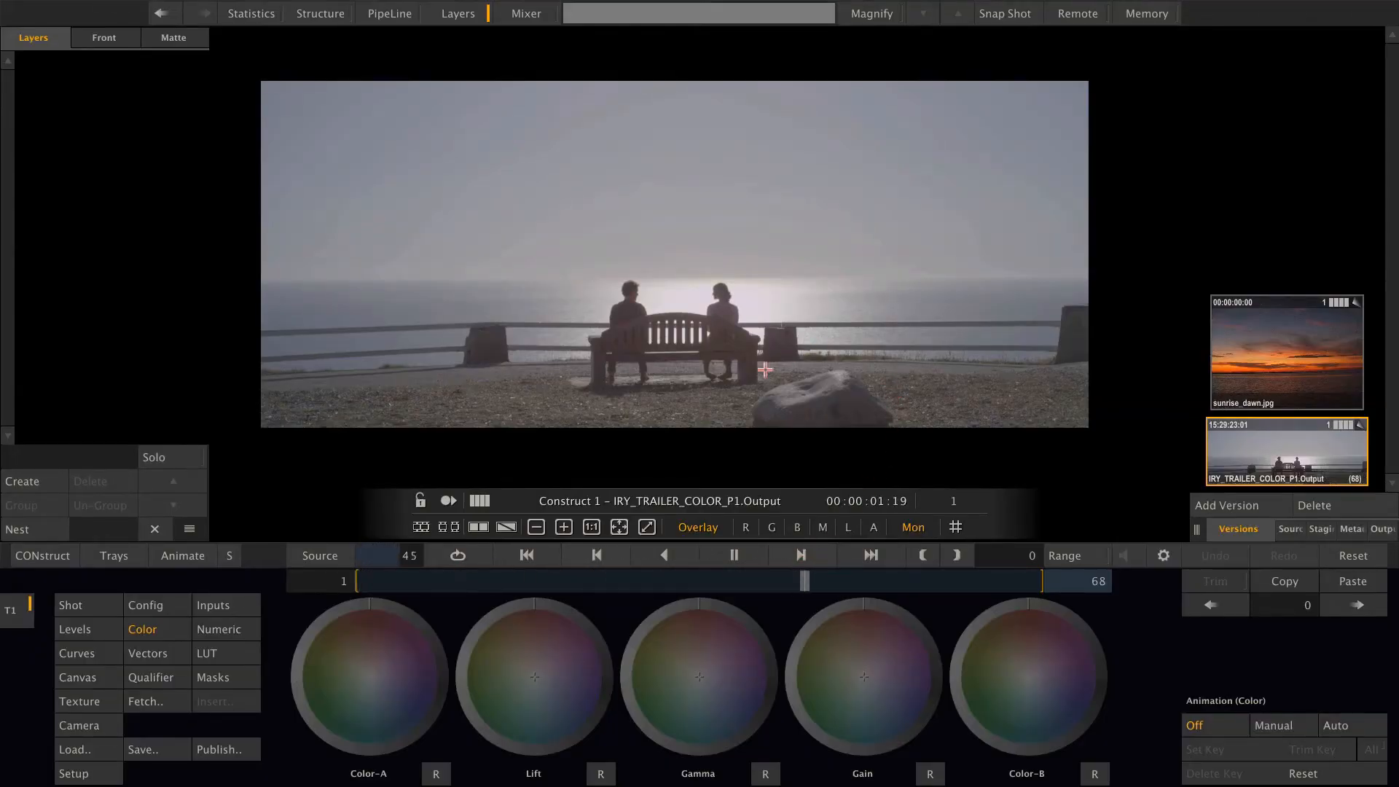
Zoom into the foreground rock before tracing a free-form shape around it on Layer-1.
left_click_drag(803, 580, 621, 581)
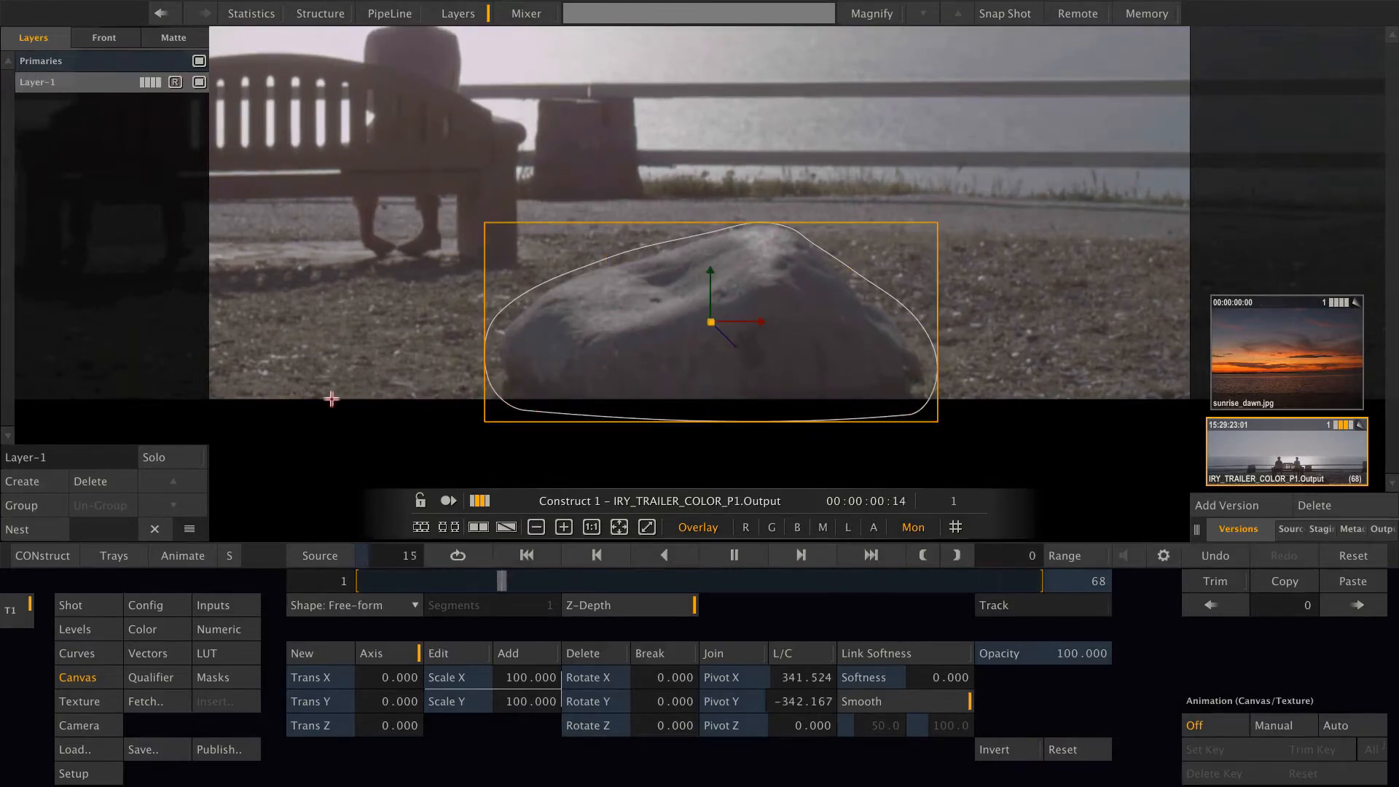
Set the rock shape's texture to Map Projected with a Trans X offset so gravel fills it.
left_click(79, 701)
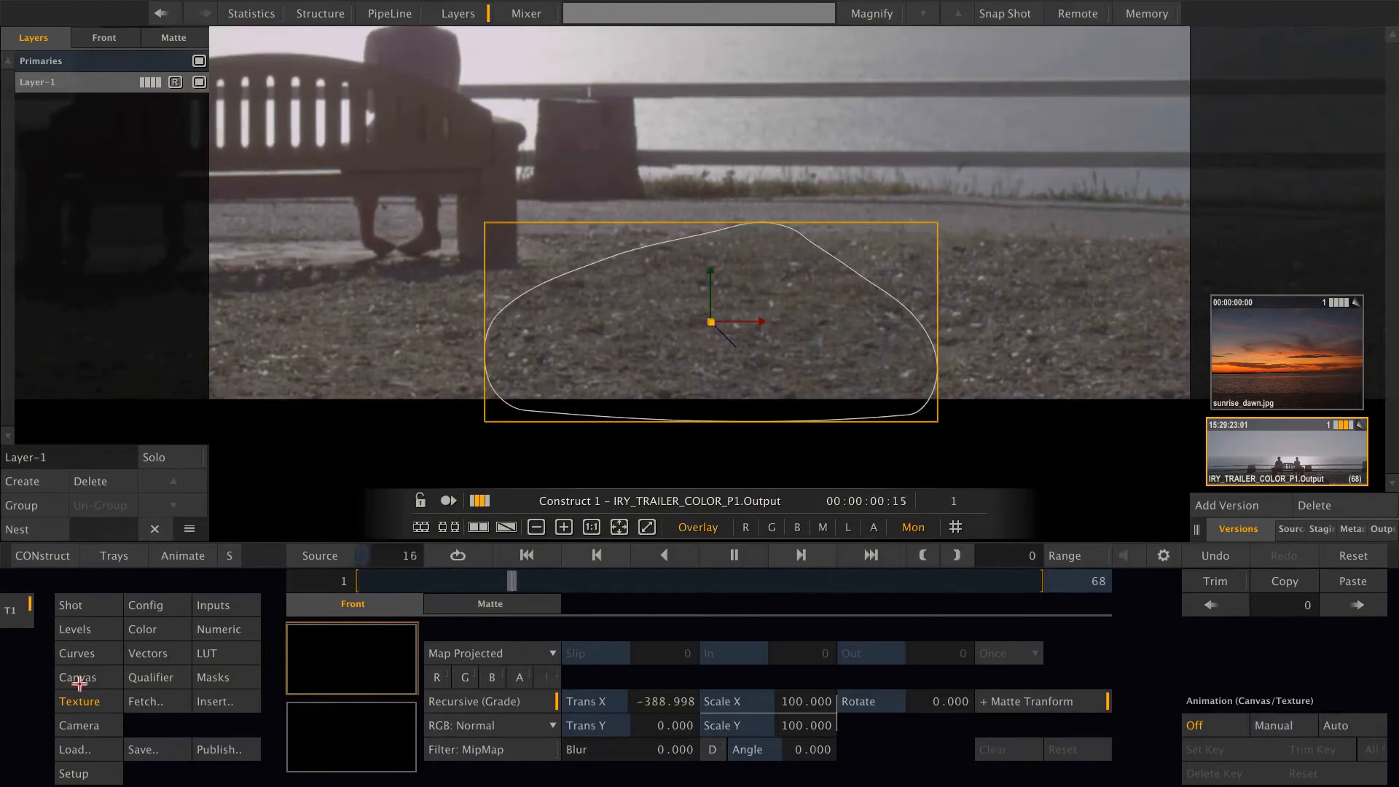
Raise the patch's Softness and set Gamma Master 1.069, Gamma Green 0.990 to blend it in.
left_click(76, 677)
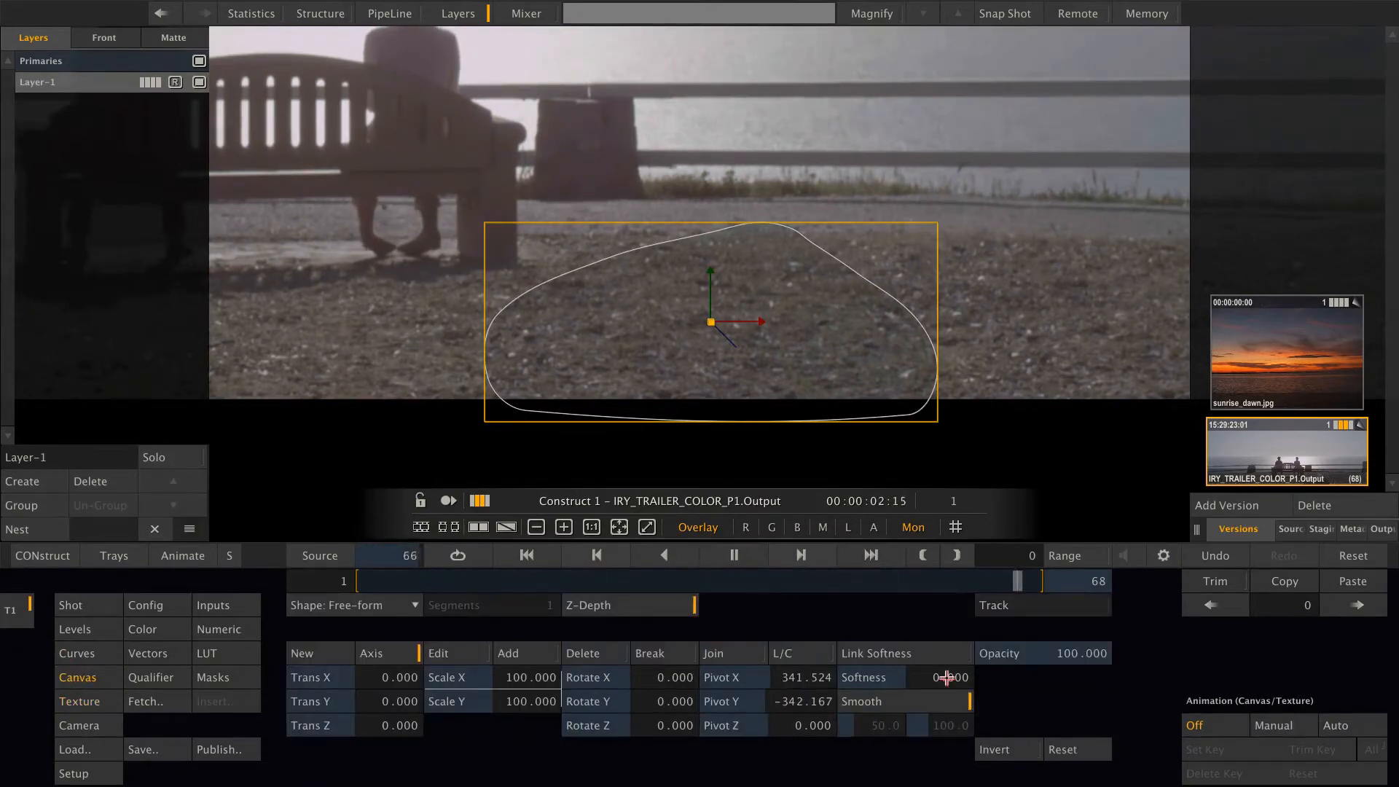
left_click_drag(936, 676, 946, 676)
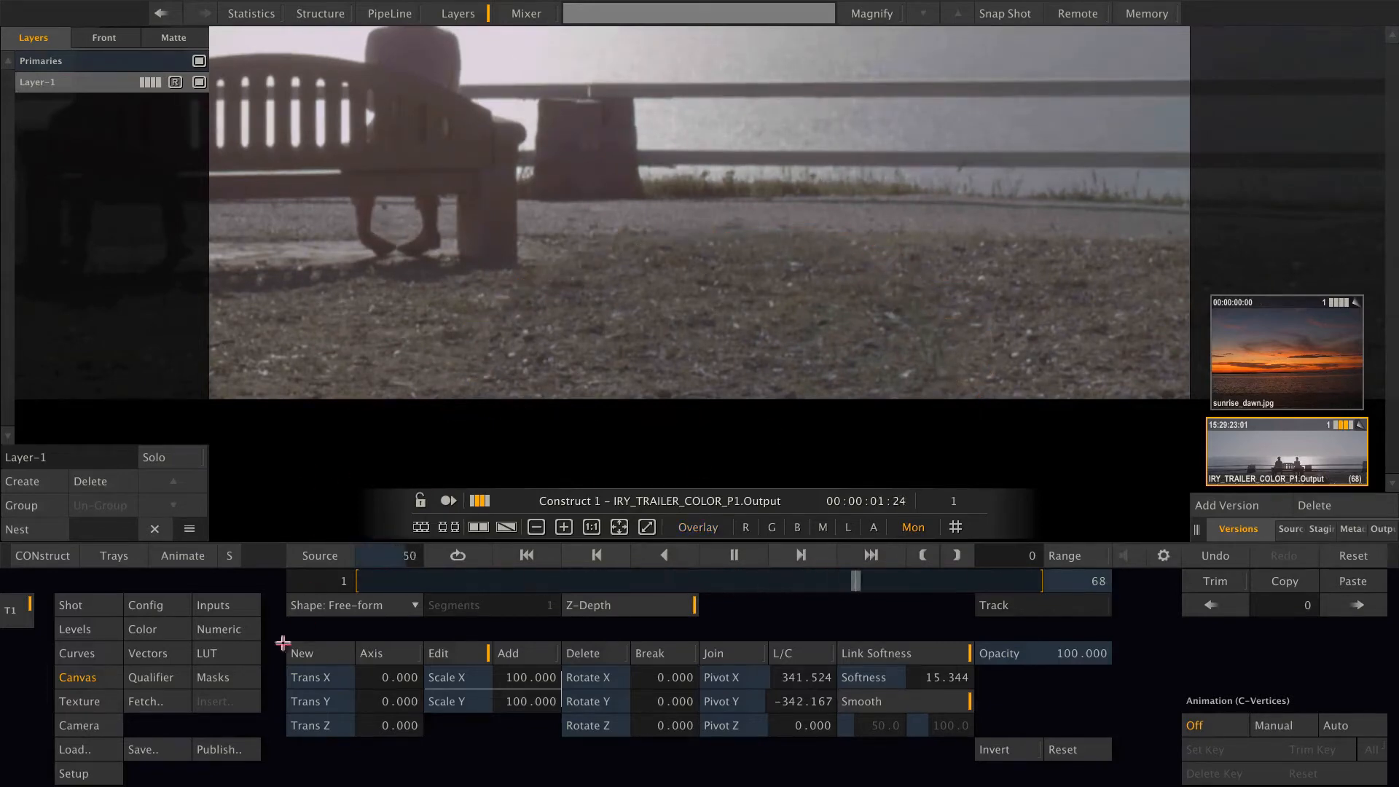
left_click(217, 629)
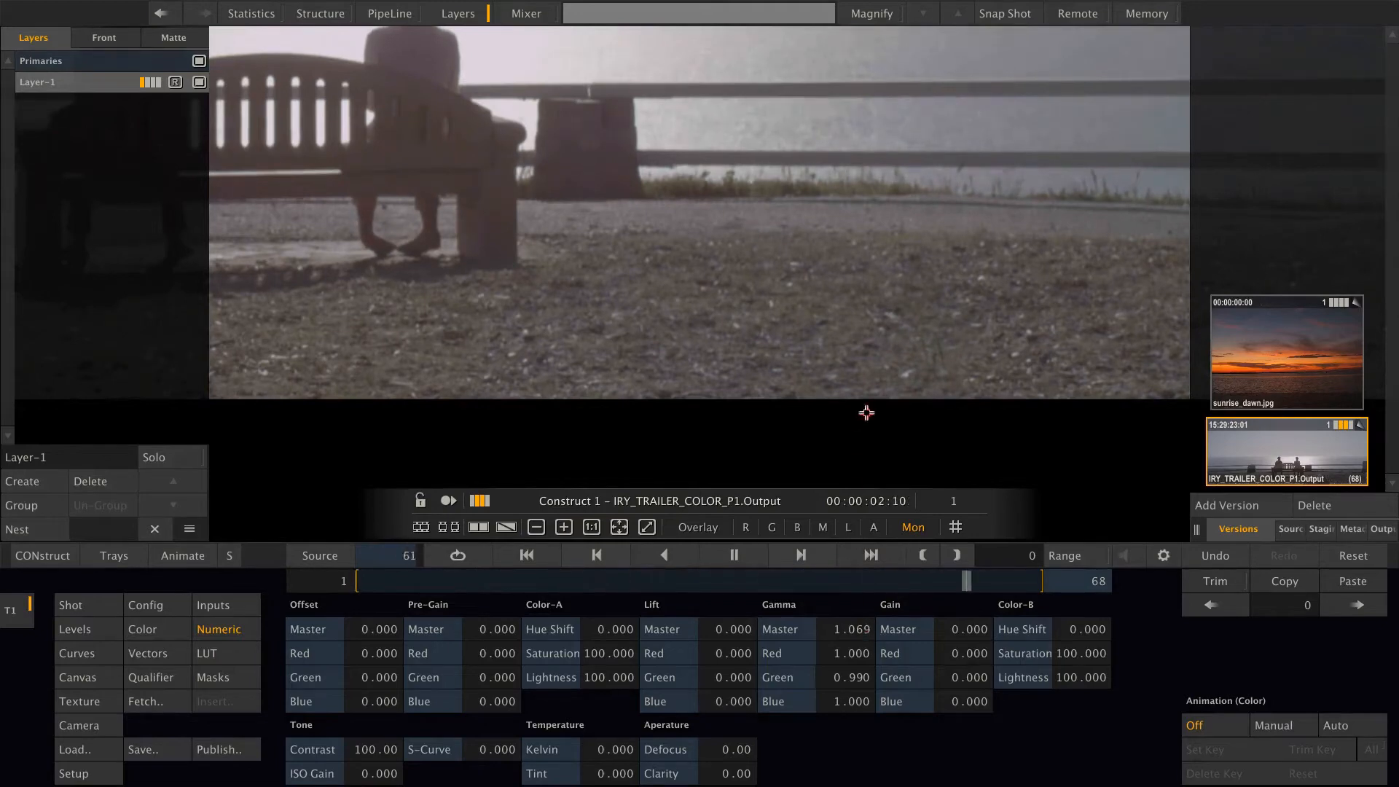
Zoom out to the full frame and create a second empty layer, Layer-2, for the sky.
left_click_drag(968, 580, 785, 581)
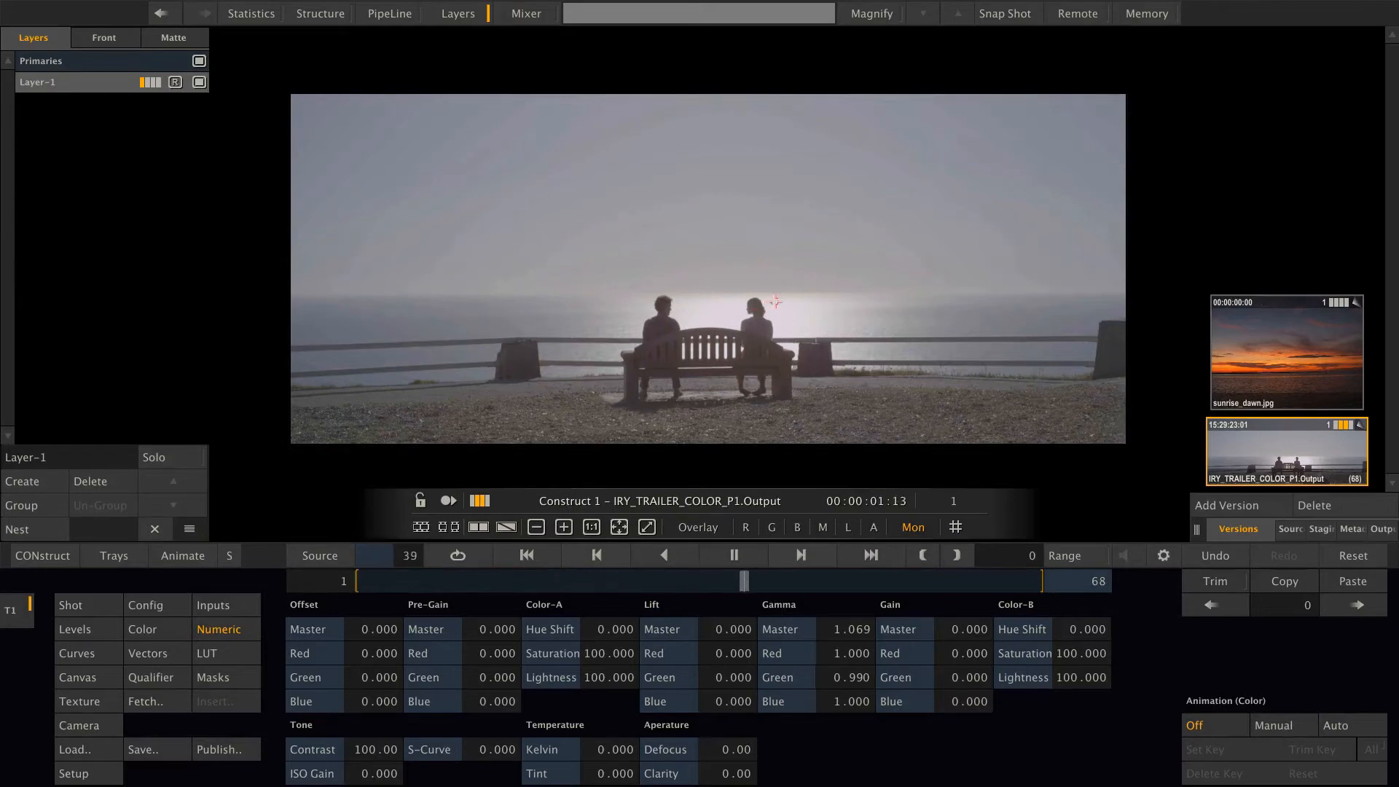
left_click(21, 481)
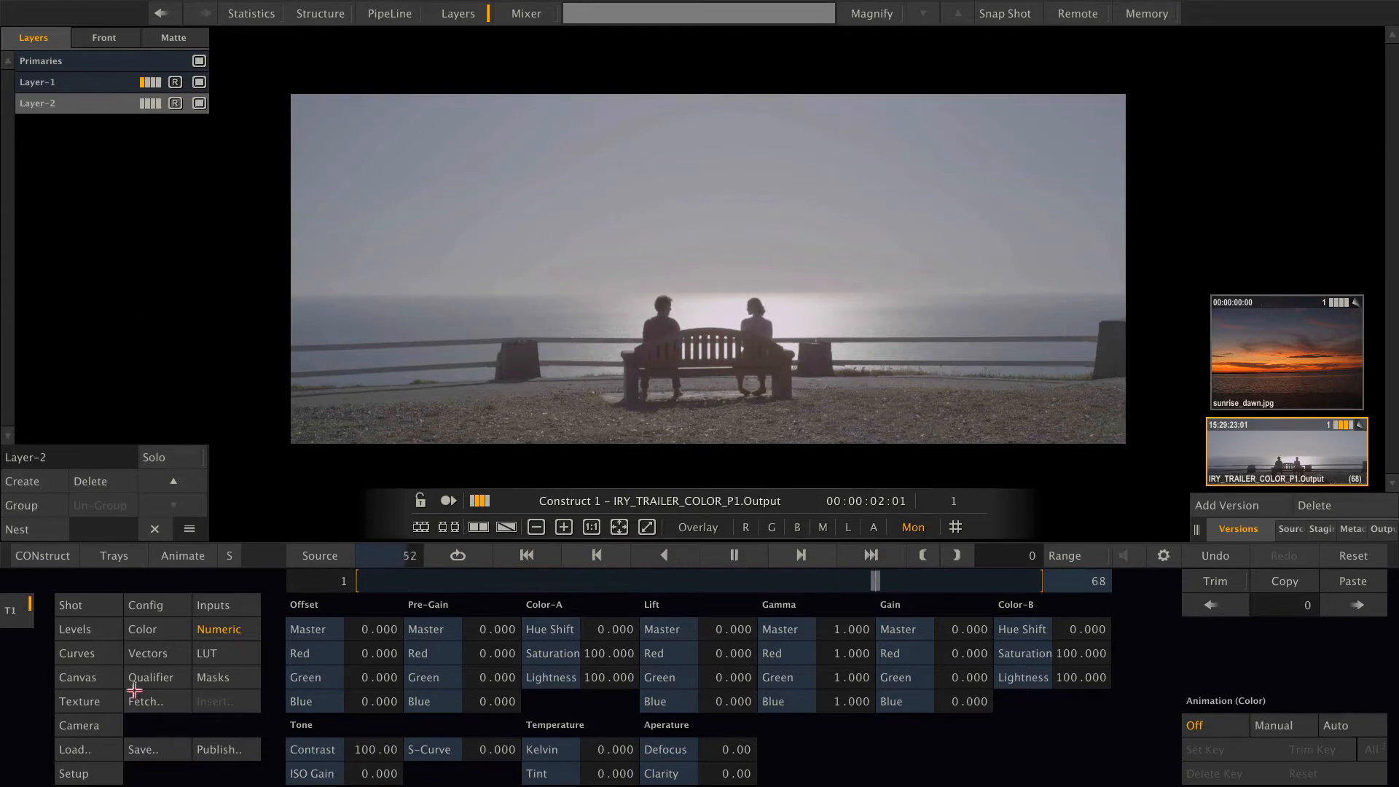
Load sunrise_dawn.jpg from the tray as Layer-2's texture, covering the shot in orange sky.
left_click(80, 700)
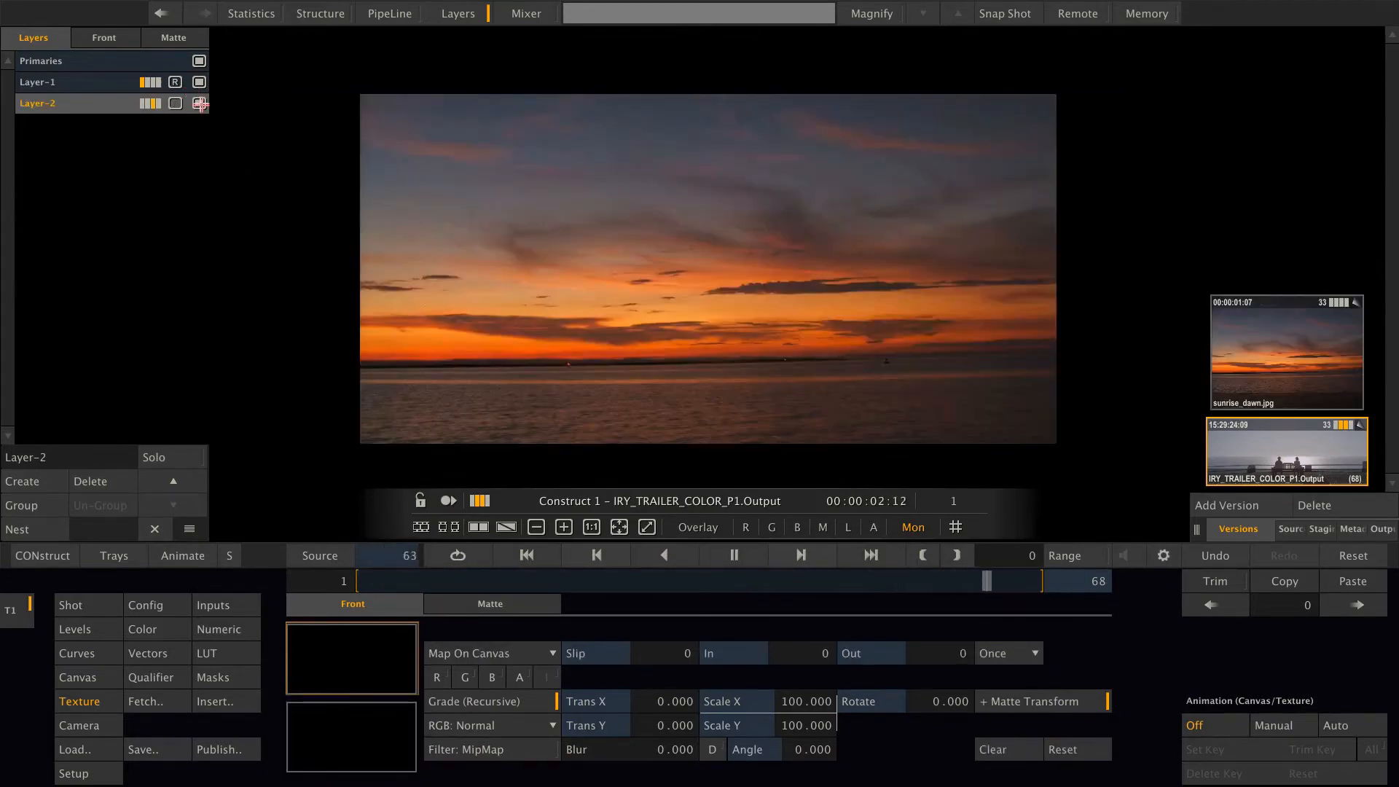
left_click_drag(985, 580, 792, 580)
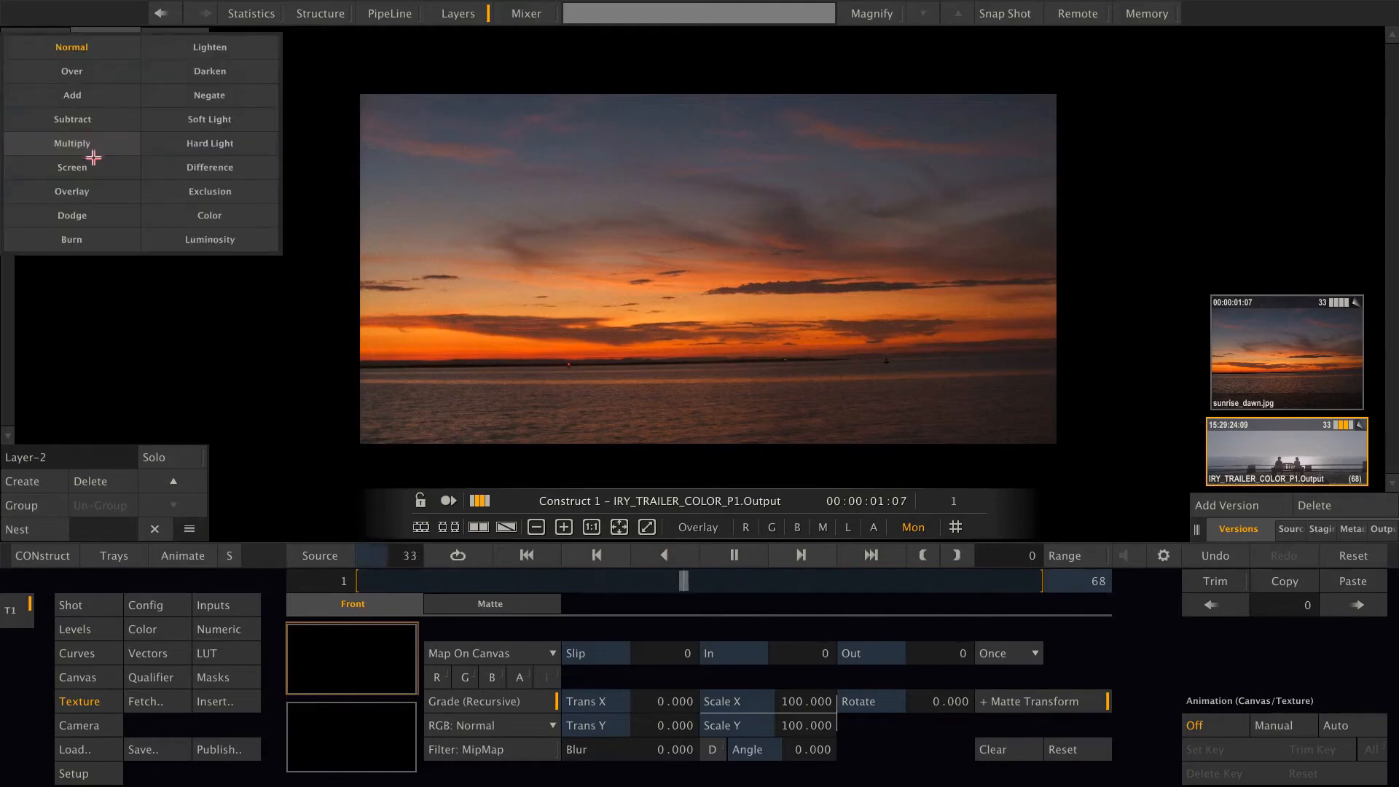
Screen-blend the sunset over the bench shot with Scale X 125.203 and Trans X 10.884.
left_click(71, 166)
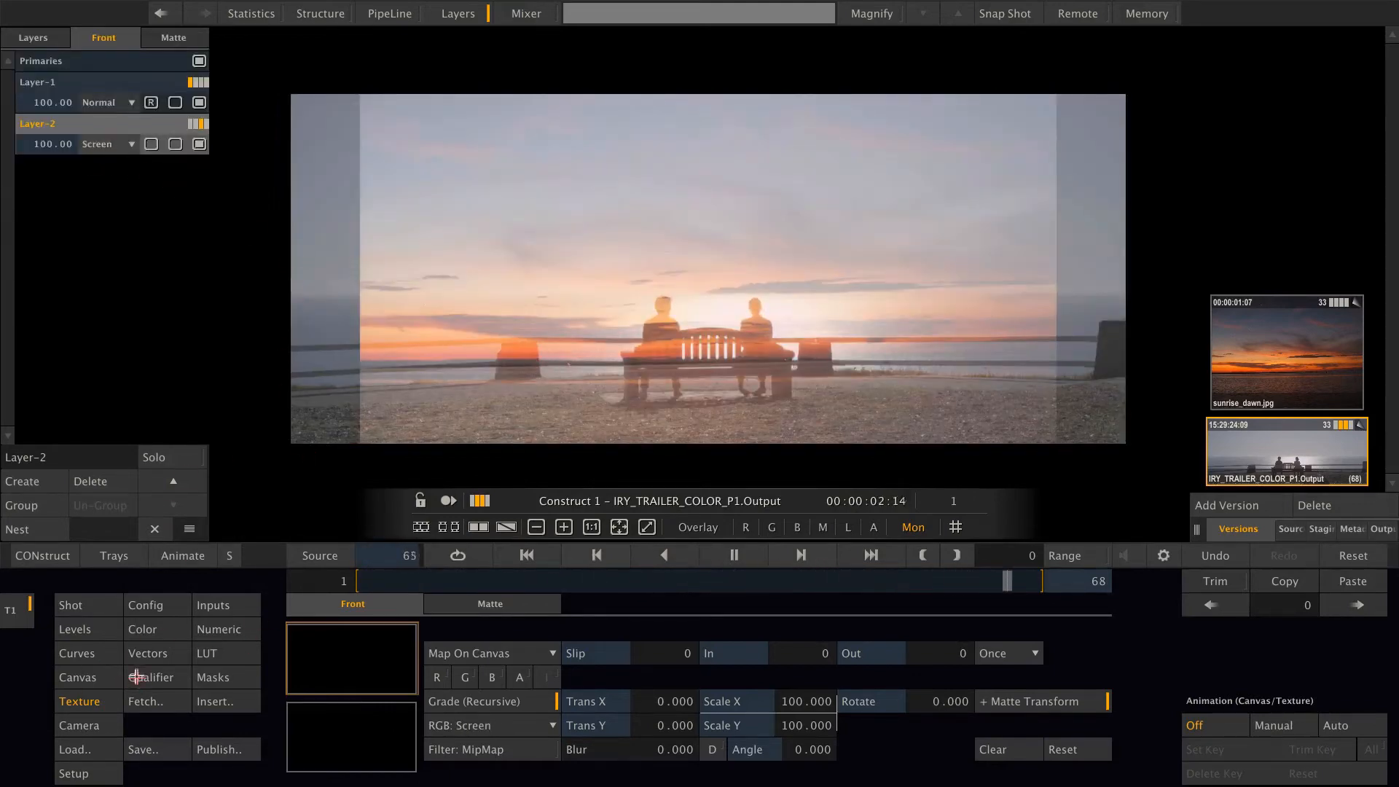
left_click(77, 676)
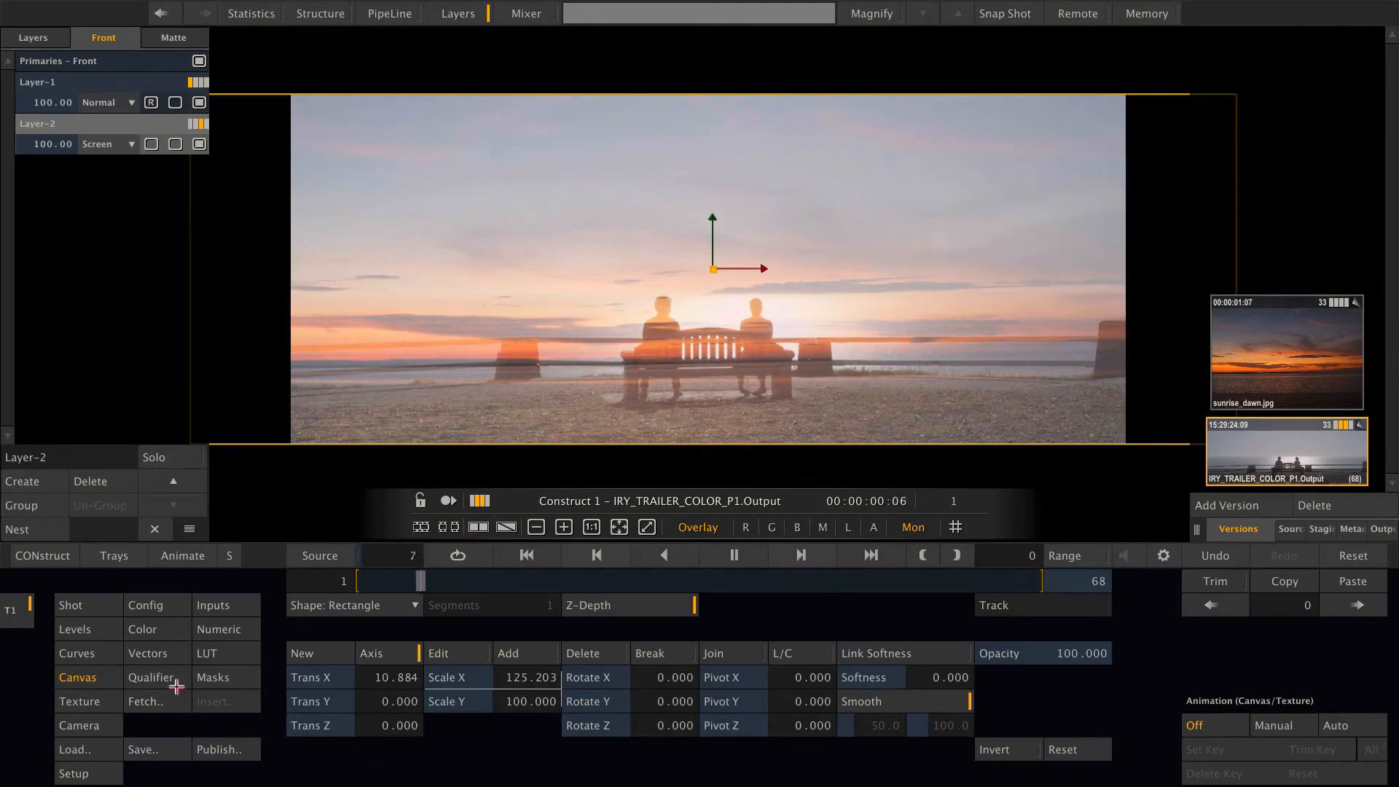
Apply a Luminance Keyer with Key: Source so the sunset shows only in the bright sky.
left_click(151, 677)
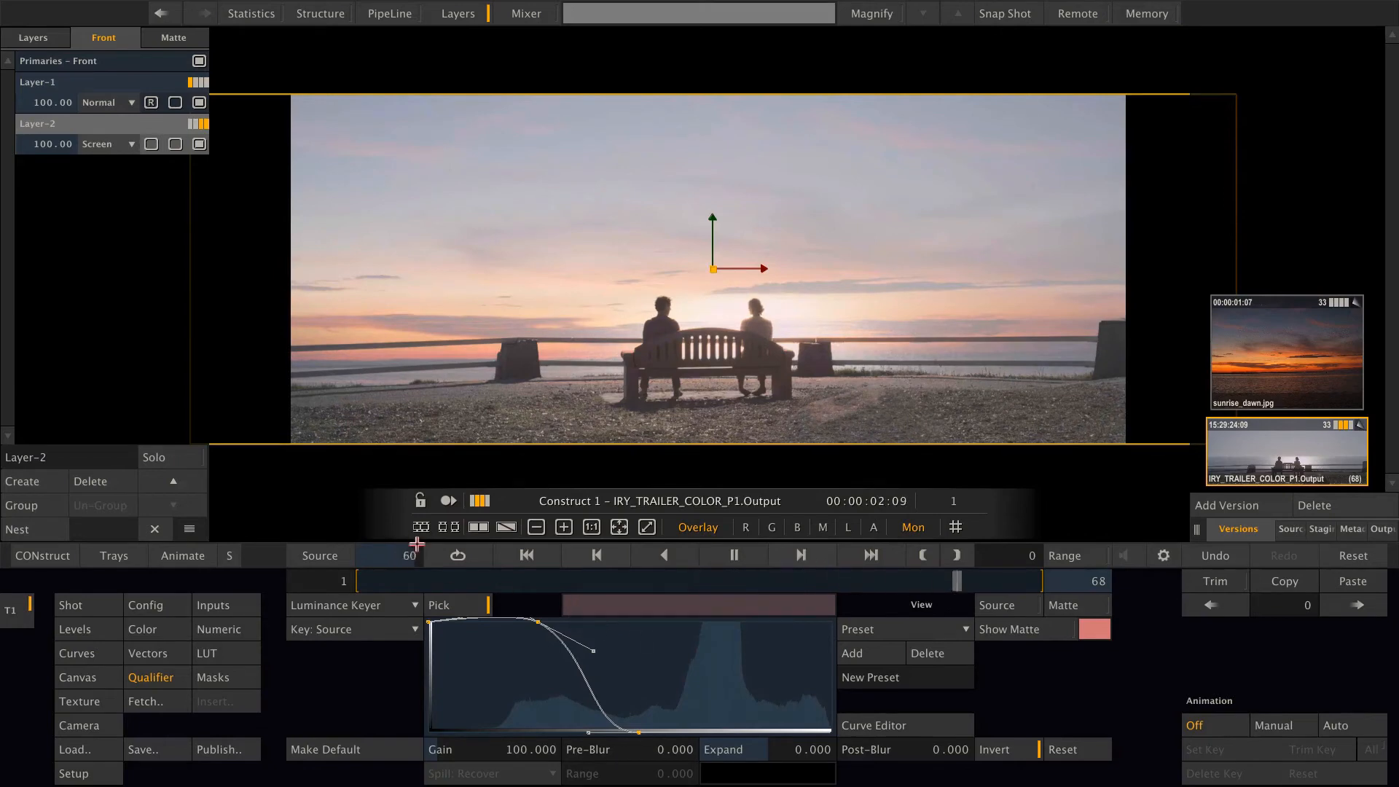
left_click(78, 677)
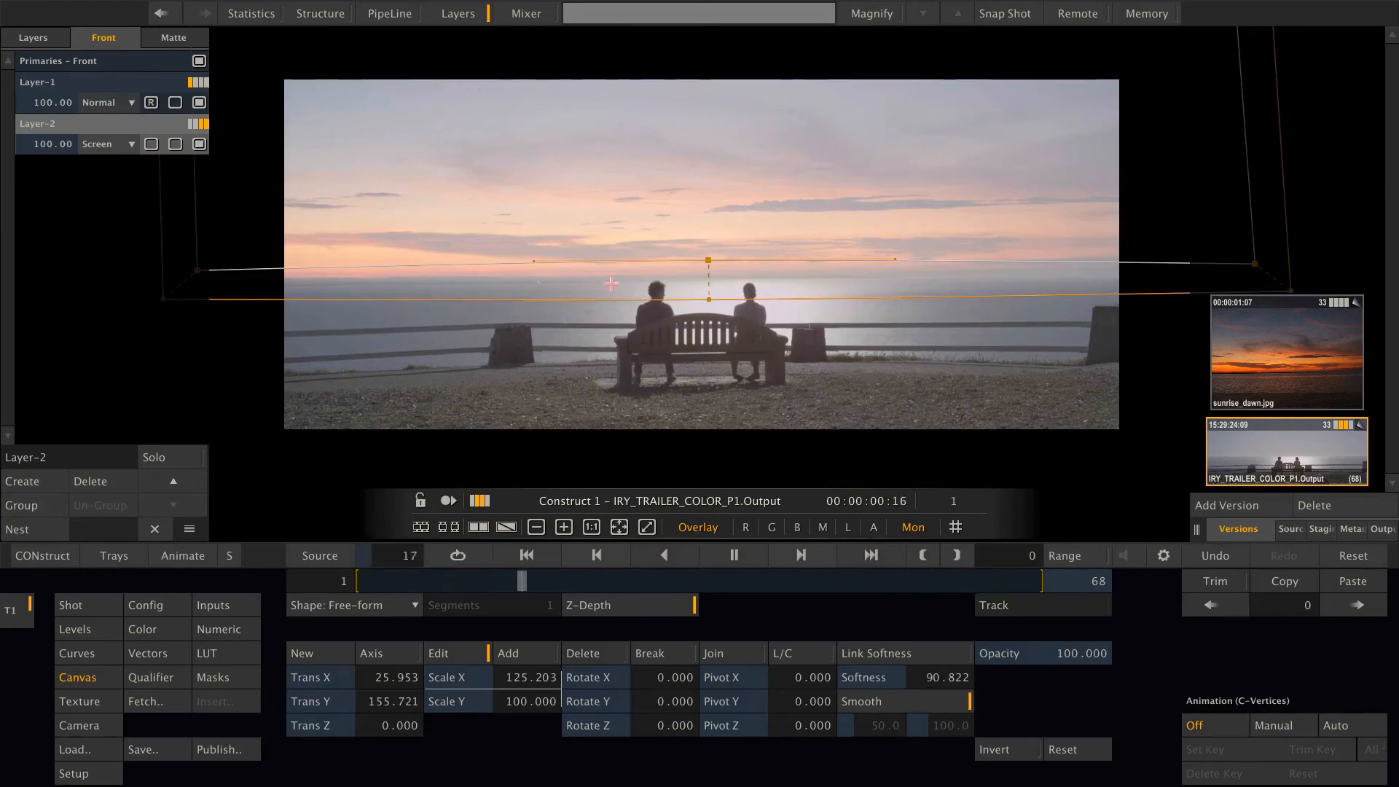
With the soft horizon matte (Softness ~90) set, create Layer-3 for the overall grade.
left_click(32, 37)
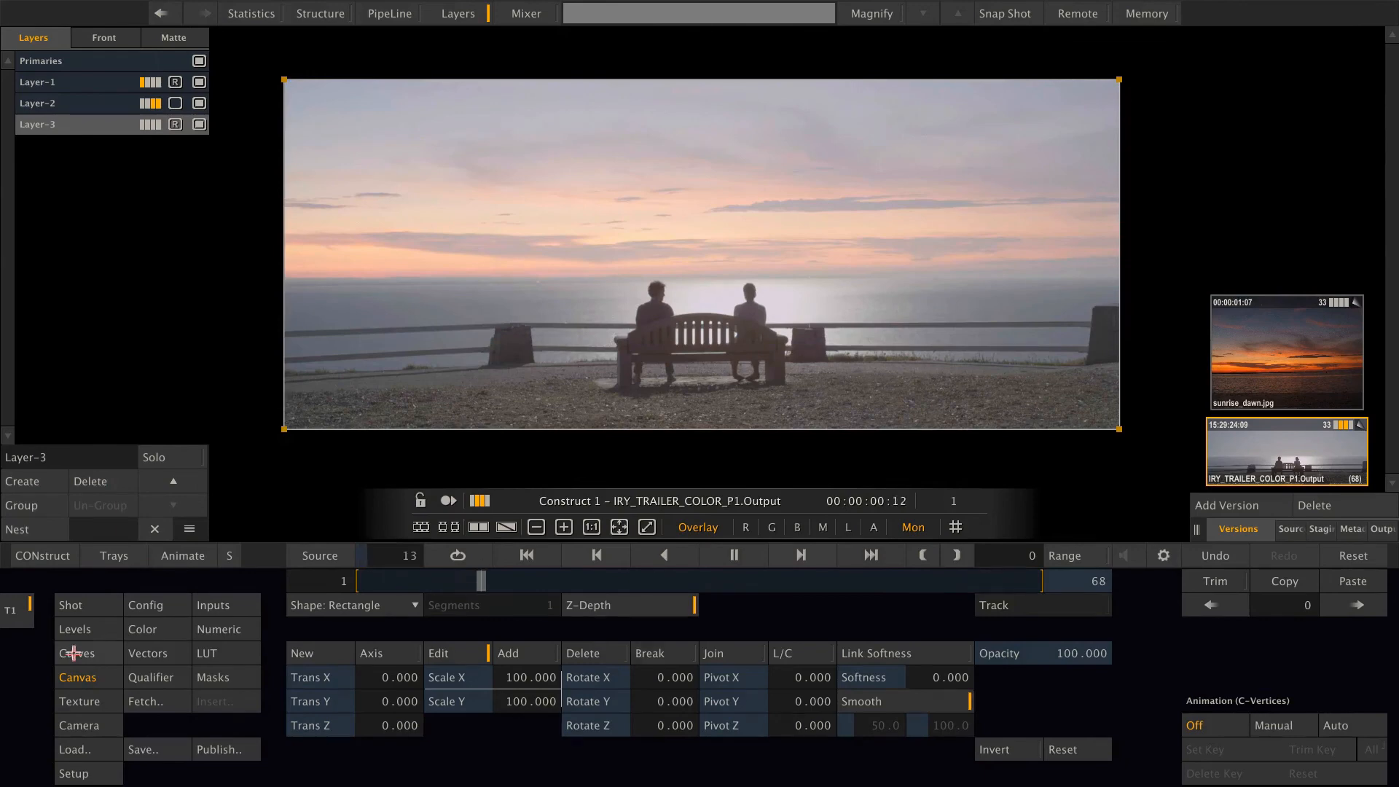
Bend Layer-3's Master Curve into an S shape for a contrast boost across the composite.
left_click(76, 652)
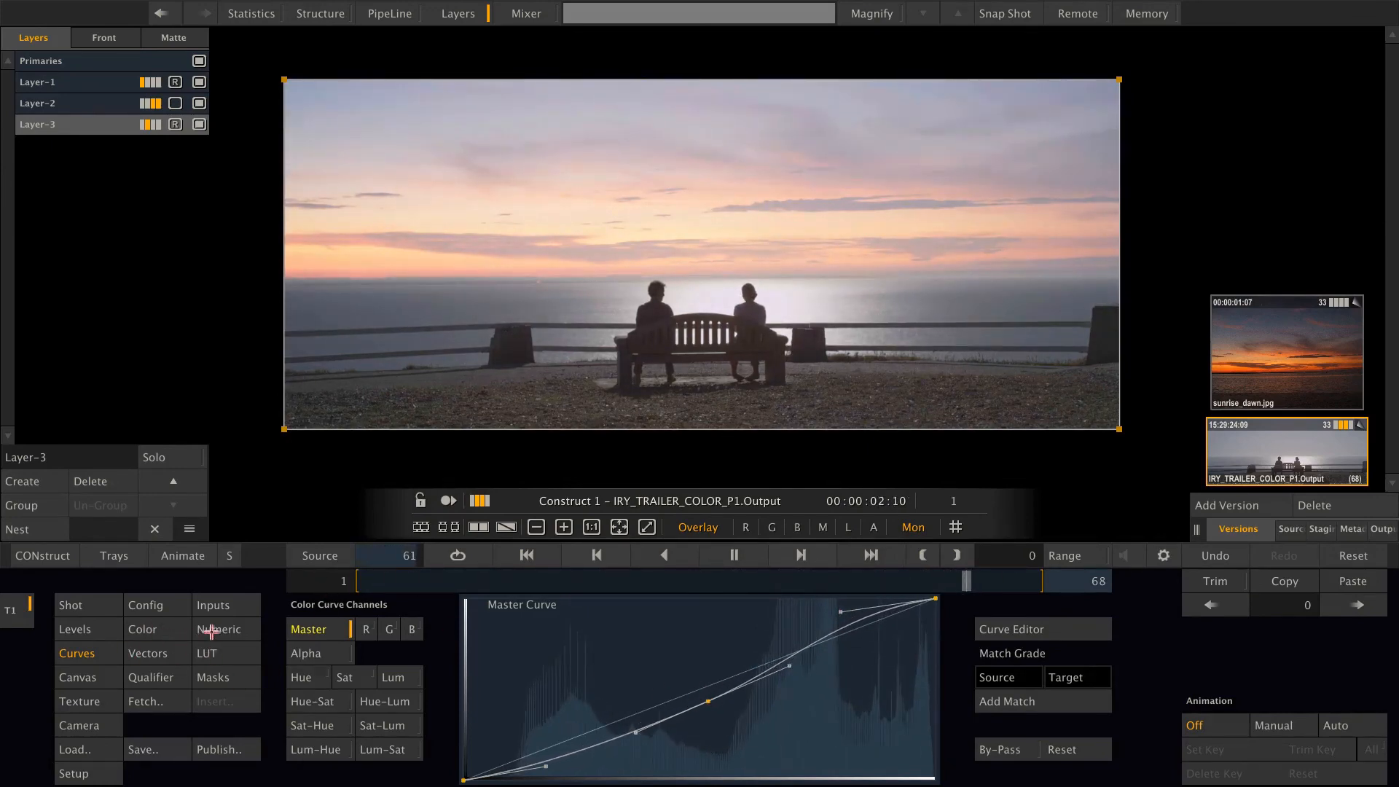
left_click(217, 628)
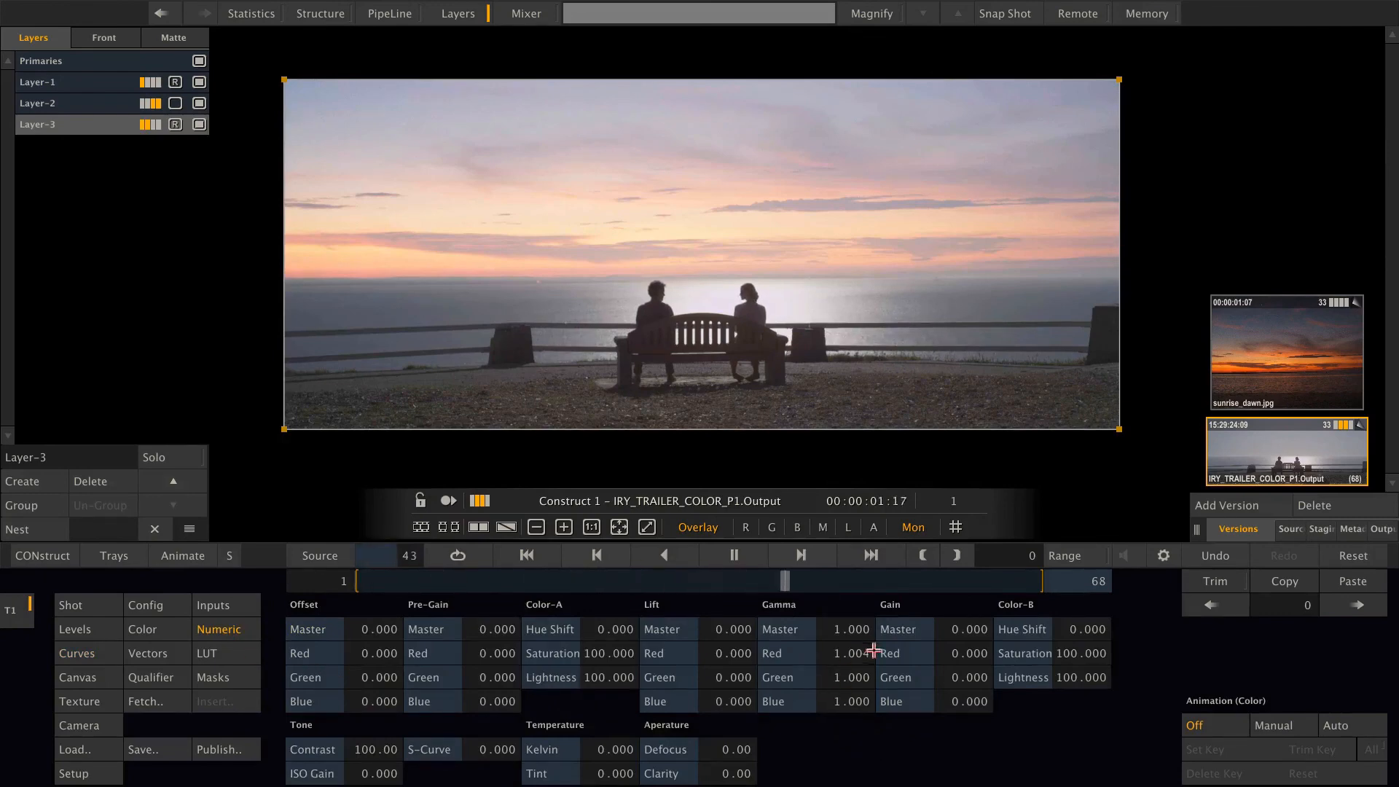